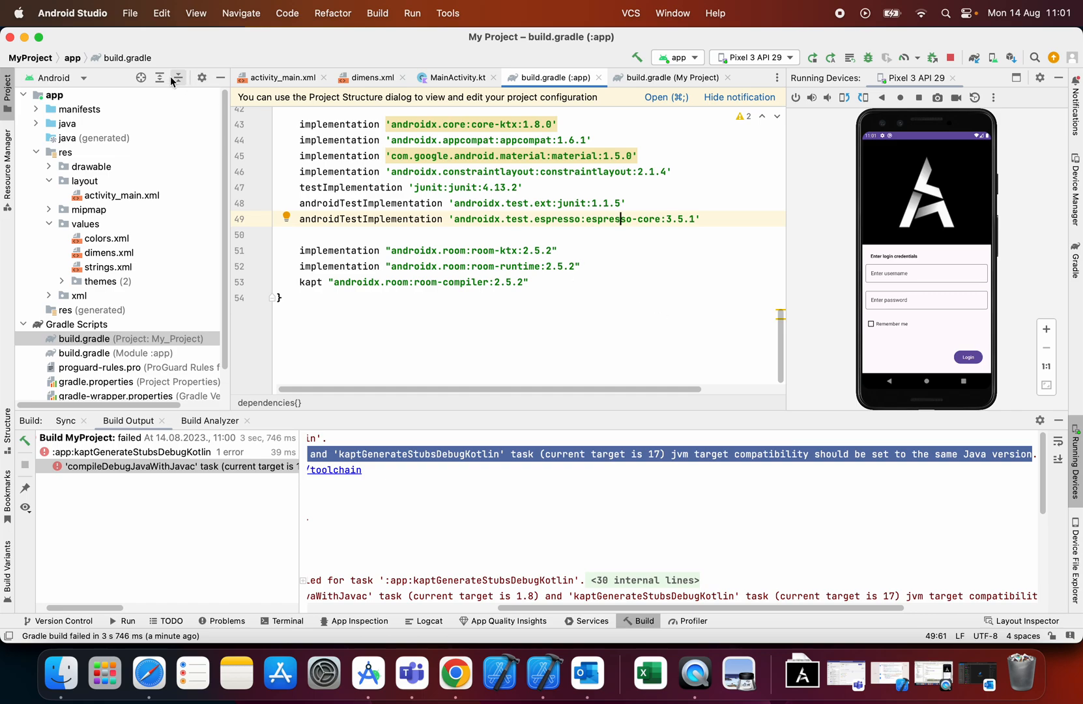
Step: Check the installed Android Studio version in the About dialog
{"action": "left_click", "coordinate": [72, 13]}
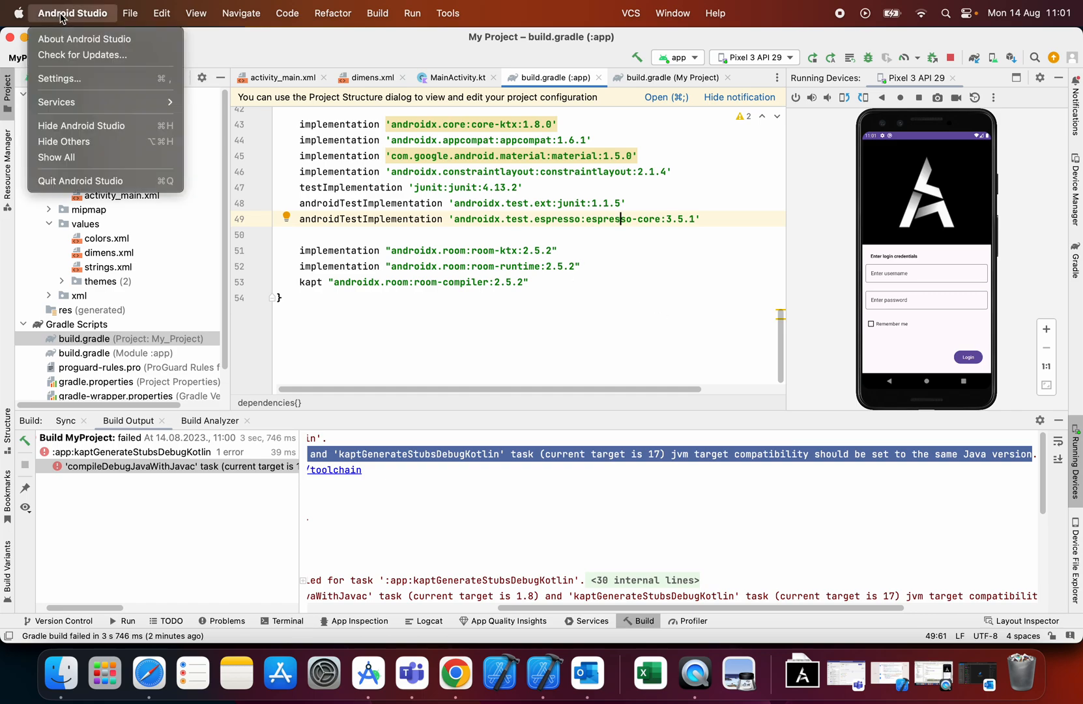
{"action": "left_click", "coordinate": [85, 39]}
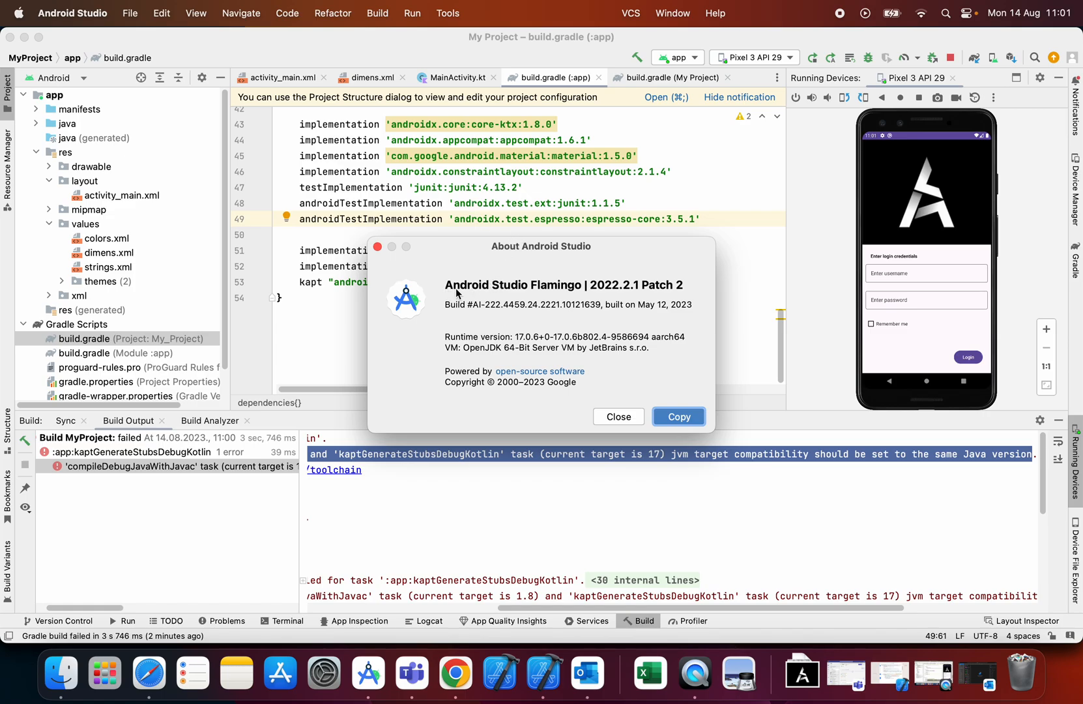
{"action": "mouse_move", "coordinate": [628, 307]}
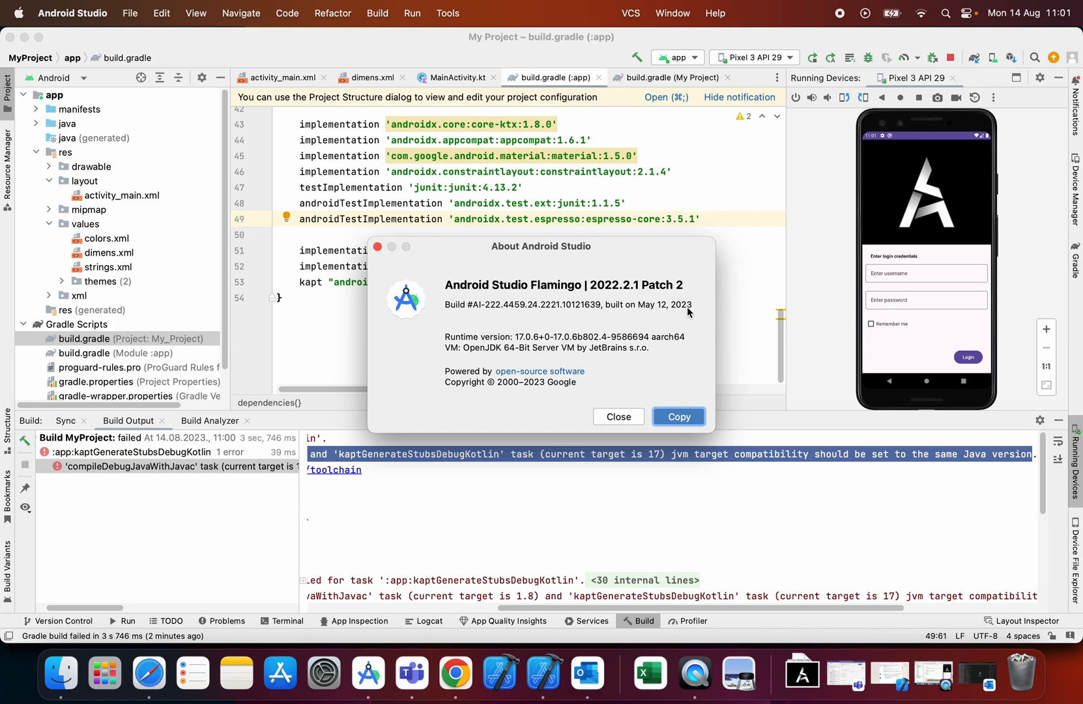
{"action": "left_click", "coordinate": [617, 417]}
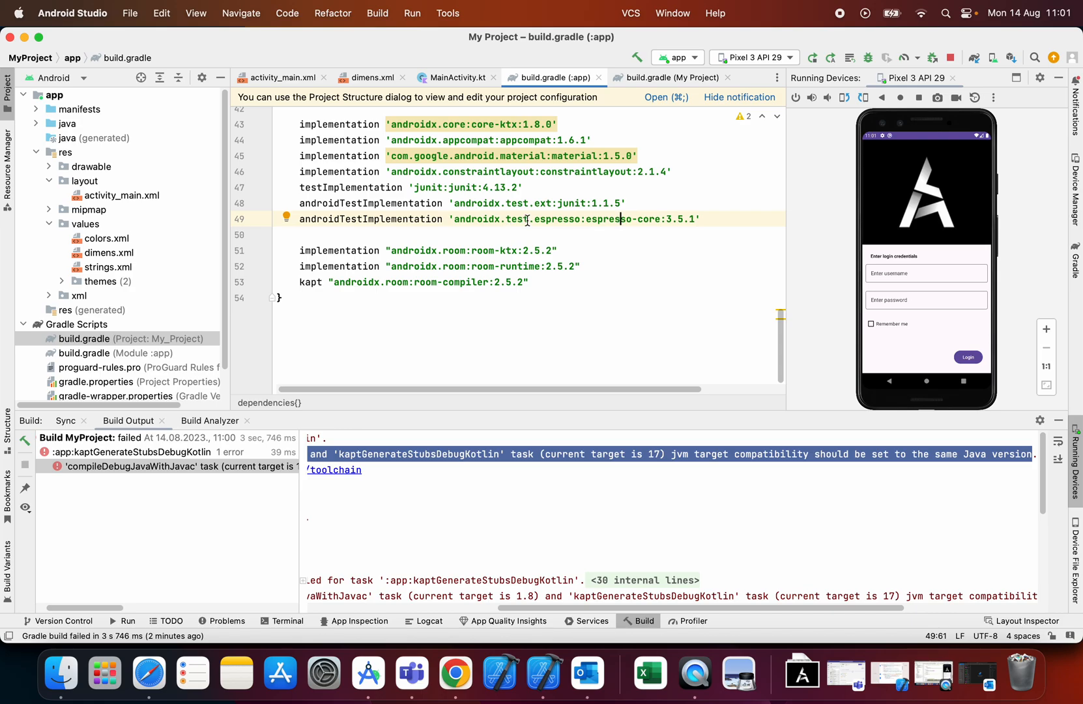
Step: Look through the open editor contents and trigger the build again from the toolbar
{"action": "scroll", "scroll_direction": "up", "scroll_amount": 3}
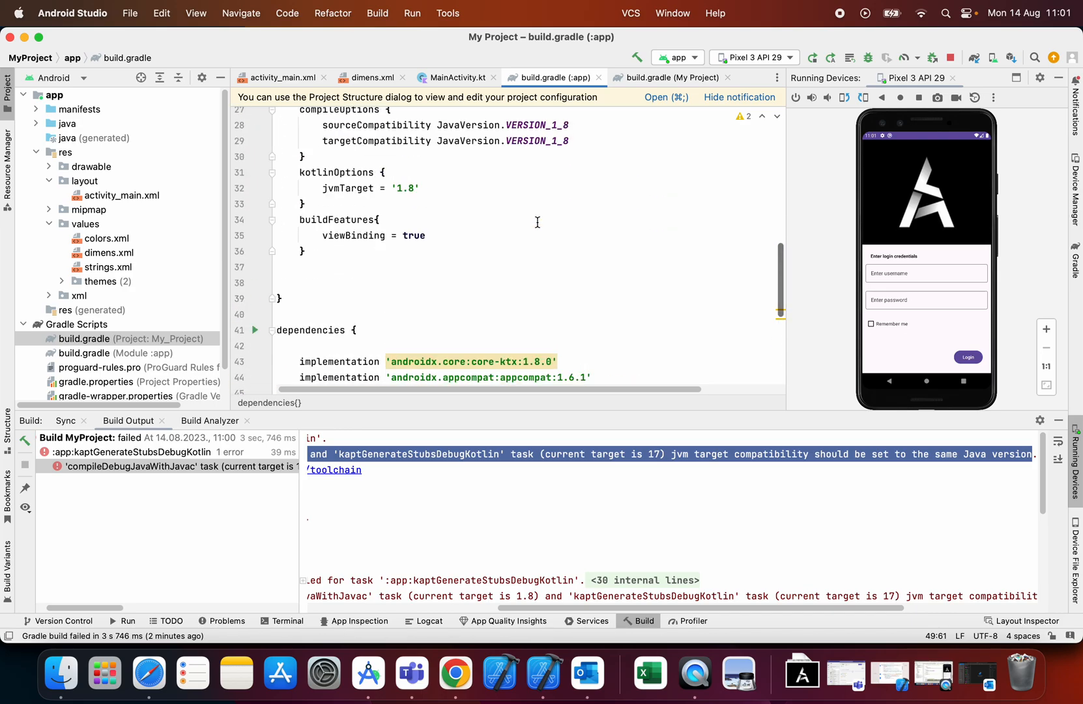
{"action": "scroll", "scroll_direction": "up", "scroll_amount": 3}
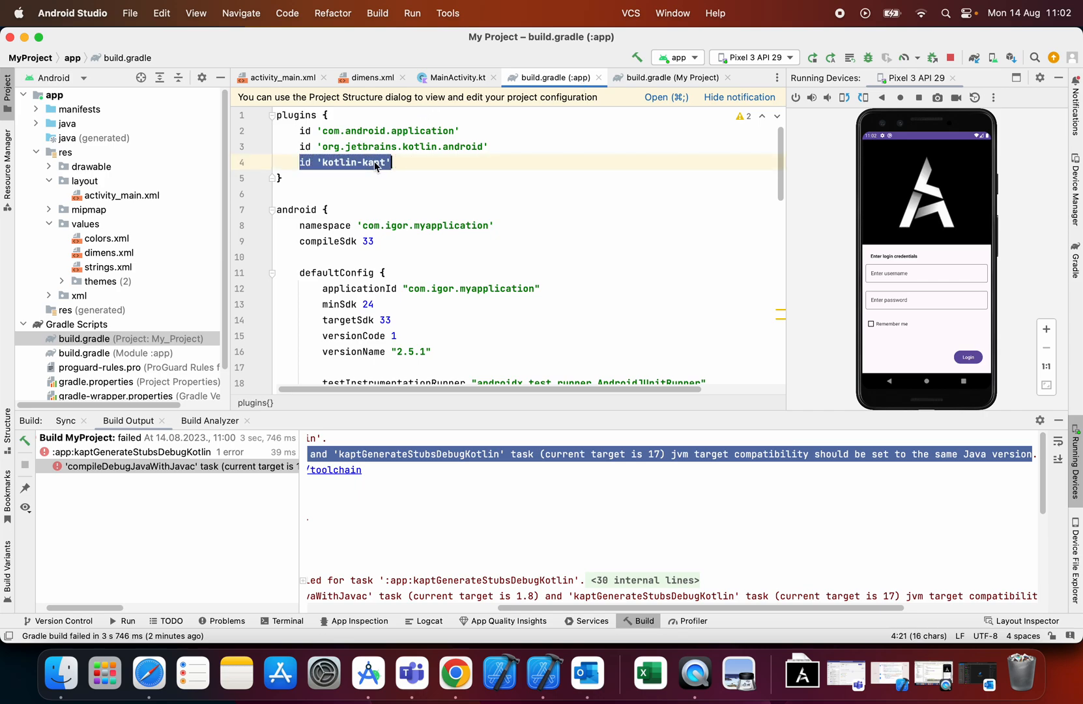
{"action": "scroll", "scroll_direction": "down", "scroll_amount": 3}
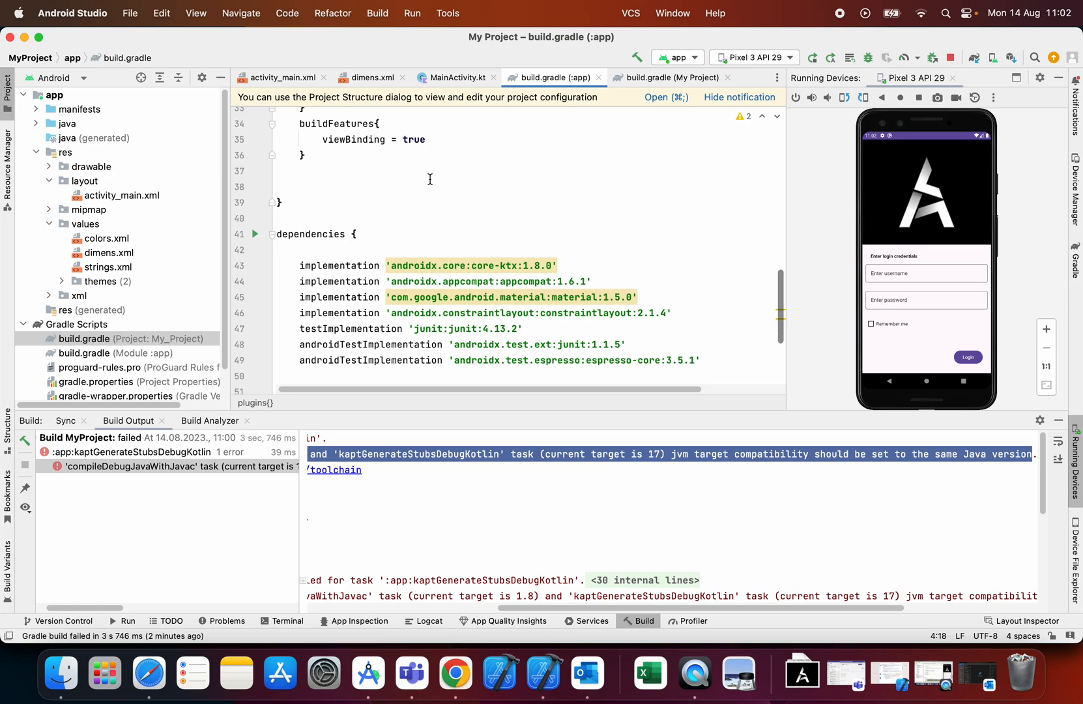
{"action": "scroll", "scroll_direction": "down", "scroll_amount": 3}
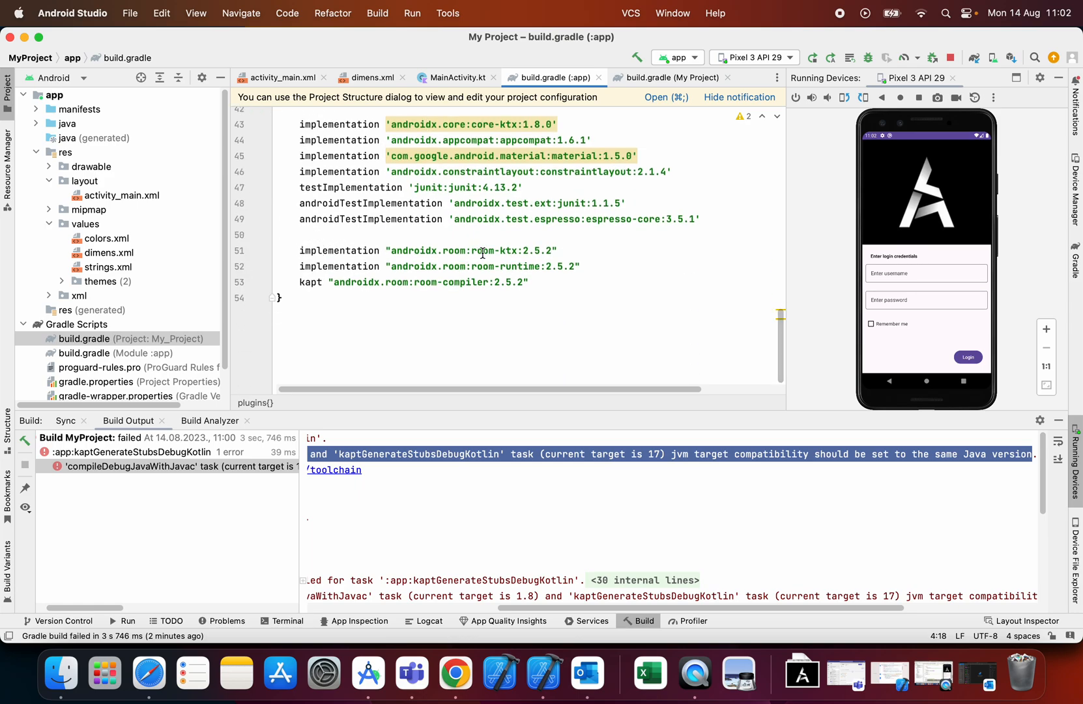
{"action": "left_click", "coordinate": [544, 250]}
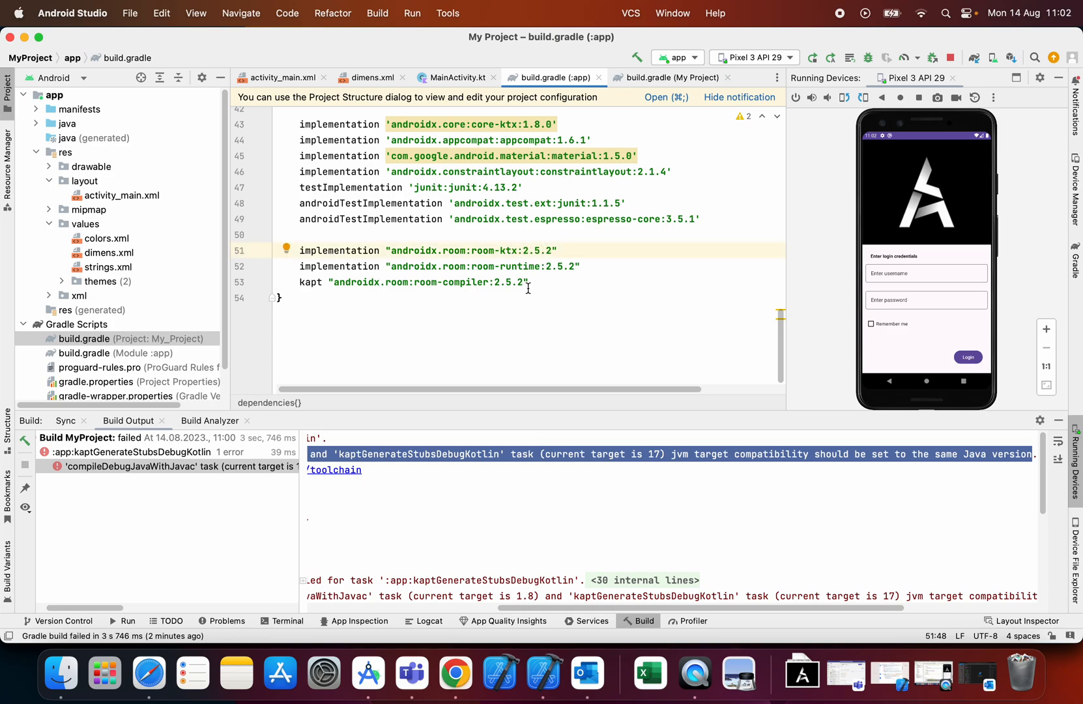
{"action": "scroll", "scroll_direction": "up", "scroll_amount": 3}
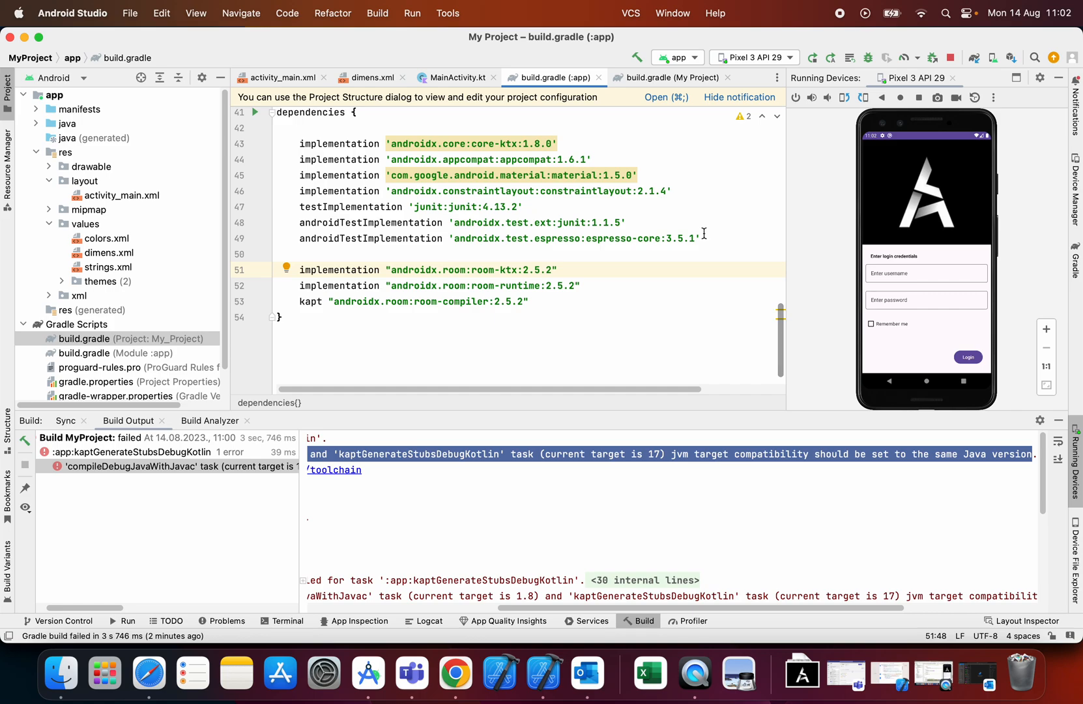
{"action": "left_click", "coordinate": [811, 58]}
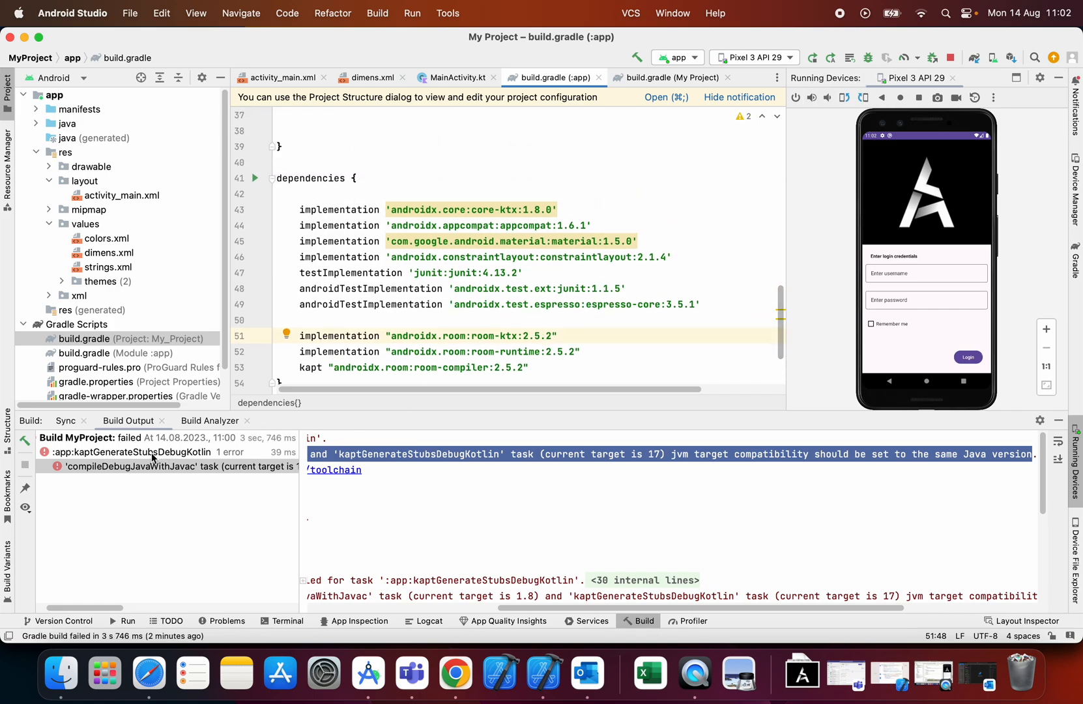
Step: Read the failed kaptGenerateStubsDebugKotlin log showing the 1.8 versus 17 JVM target mismatch
{"action": "left_click", "coordinate": [131, 452]}
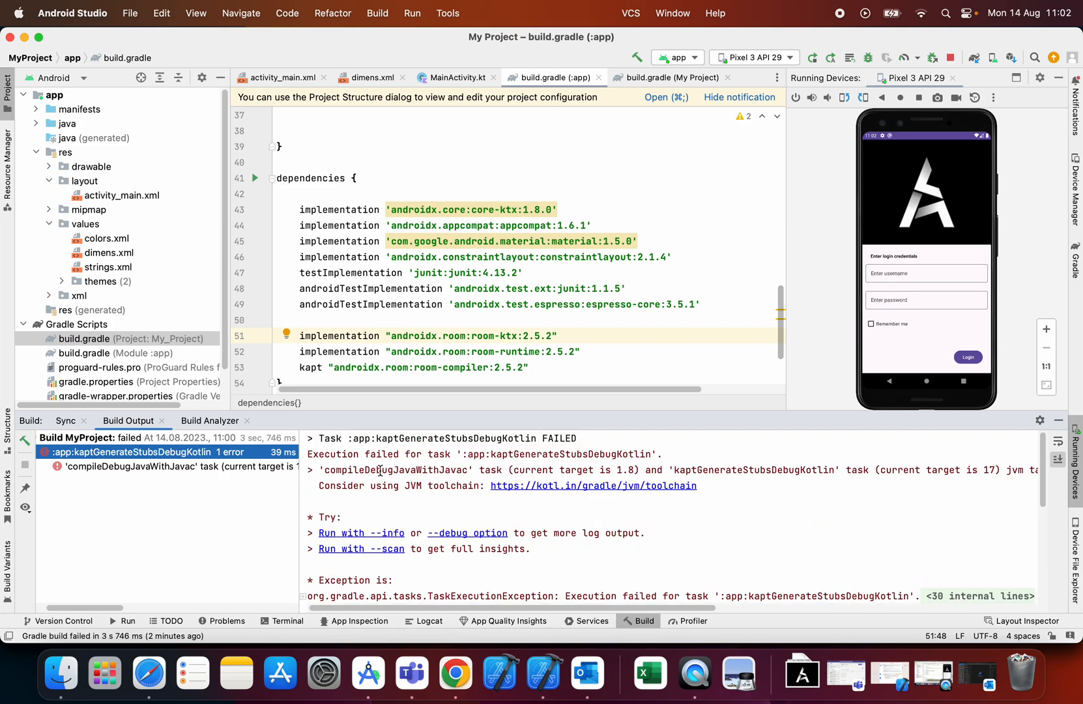
{"action": "mouse_move", "coordinate": [433, 477]}
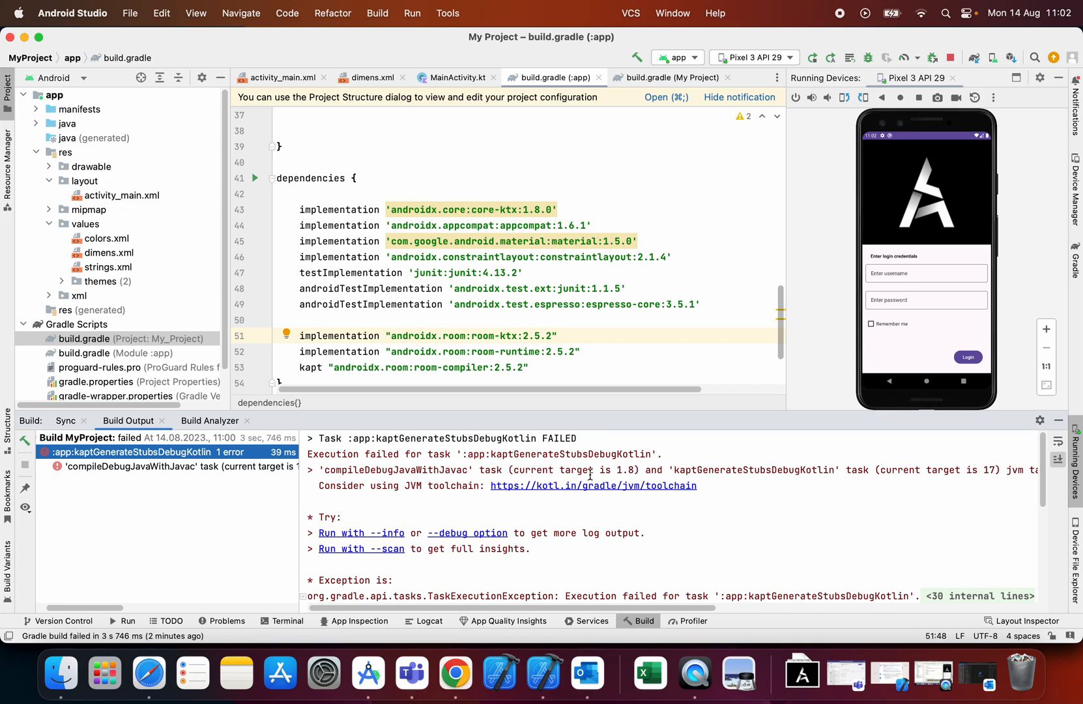
{"action": "double_click", "coordinate": [753, 469]}
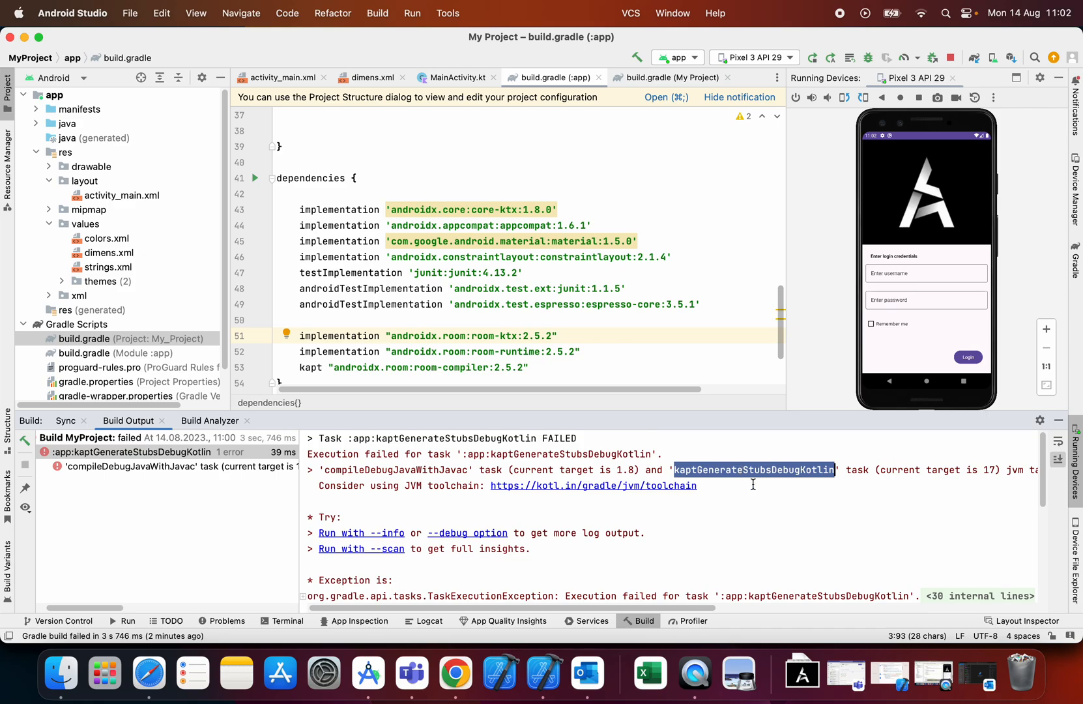
{"action": "scroll", "scroll_direction": "right", "scroll_amount": 3}
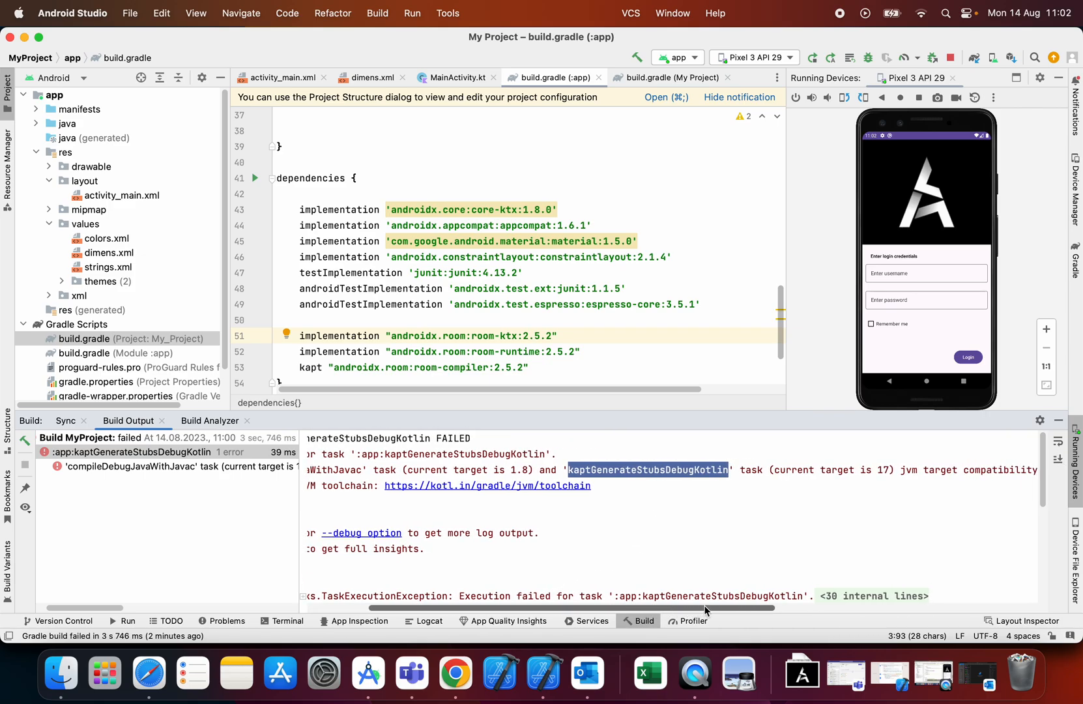
{"action": "scroll", "scroll_direction": "right", "scroll_amount": 3}
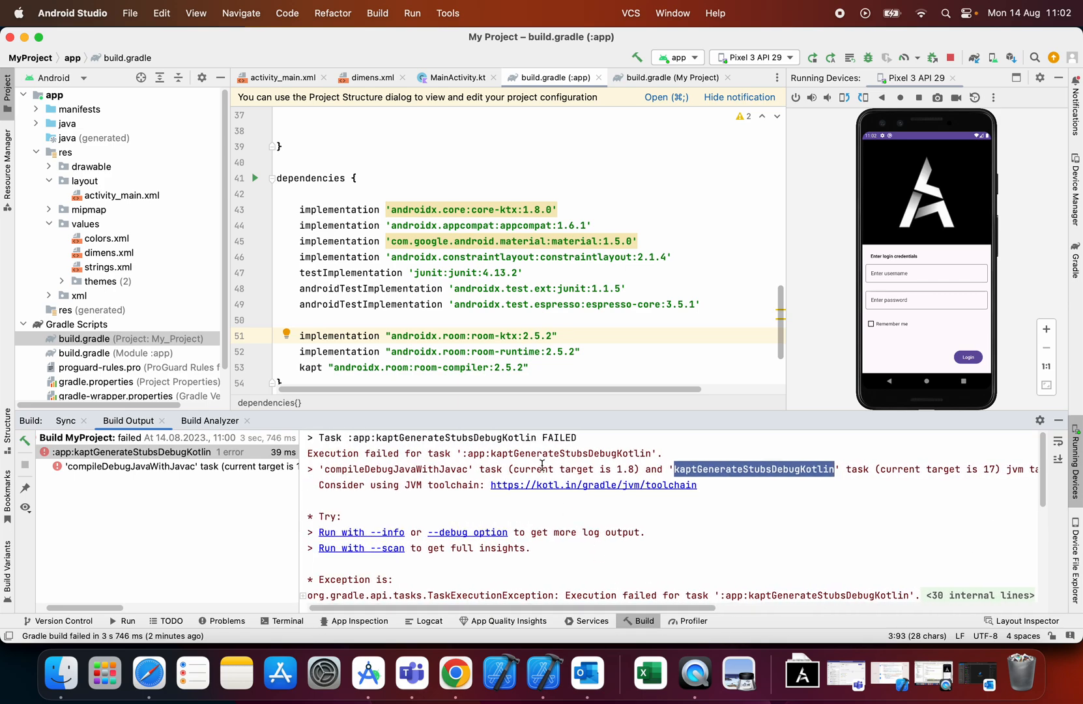
{"action": "scroll", "scroll_direction": "down", "scroll_amount": 3}
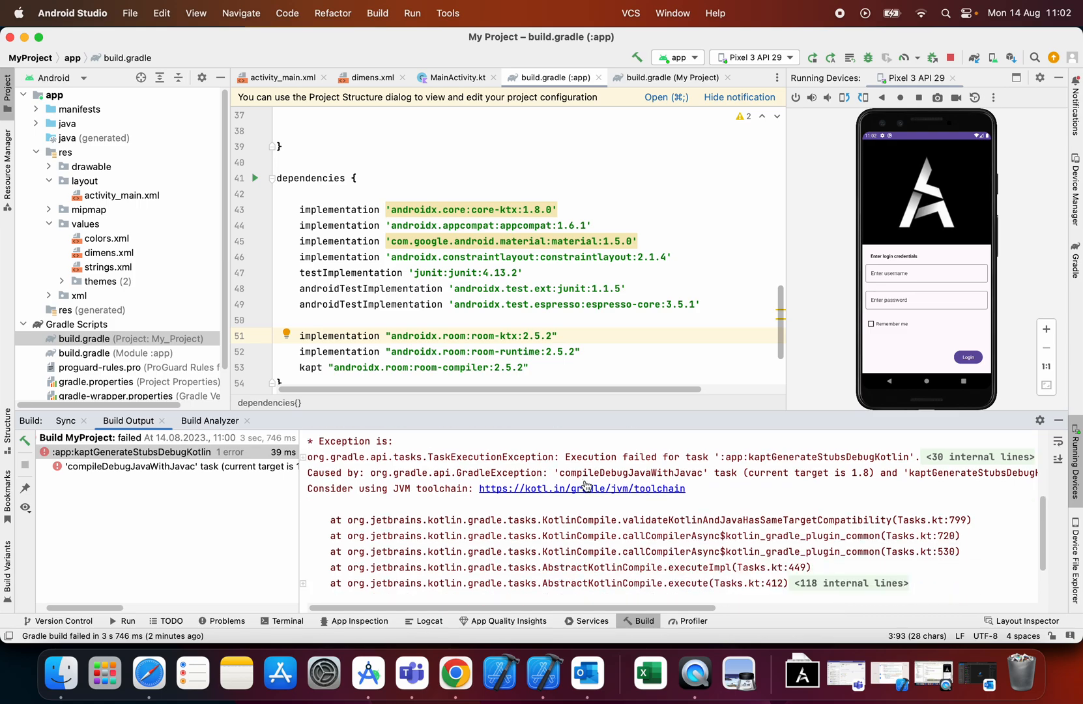
Step: Declare id "org.jetbrains.kotlin.kapt" version "1.9.0" apply false in the project-level plugins block
{"action": "scroll", "scroll_direction": "up", "scroll_amount": 3}
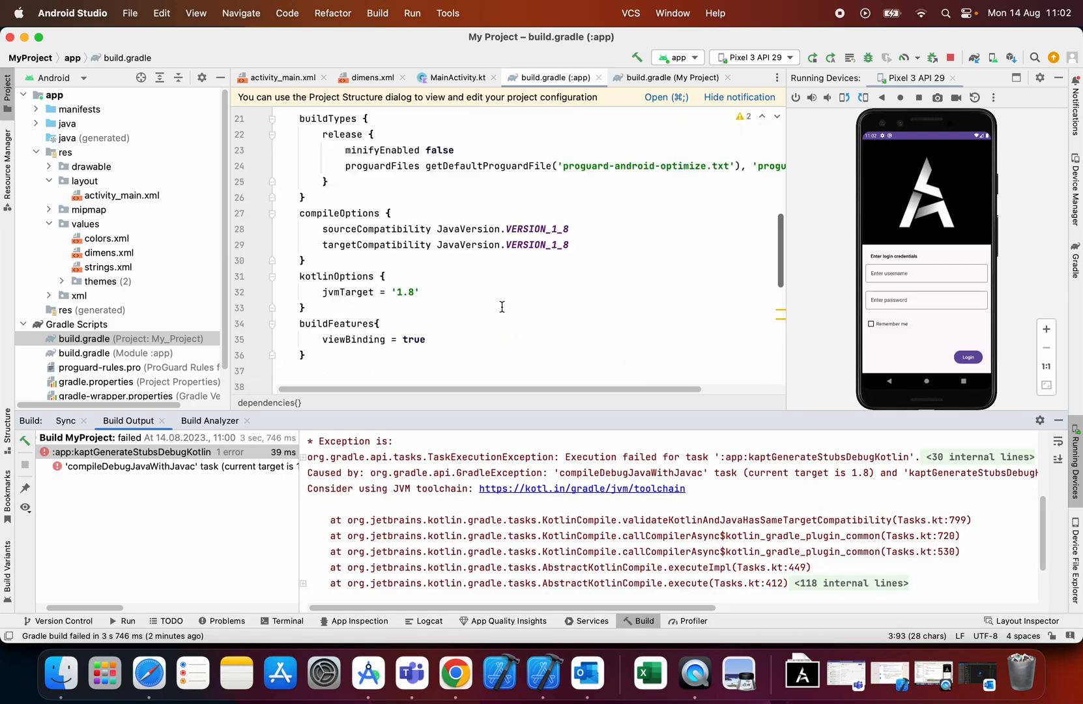
{"action": "scroll", "scroll_direction": "up", "scroll_amount": 3}
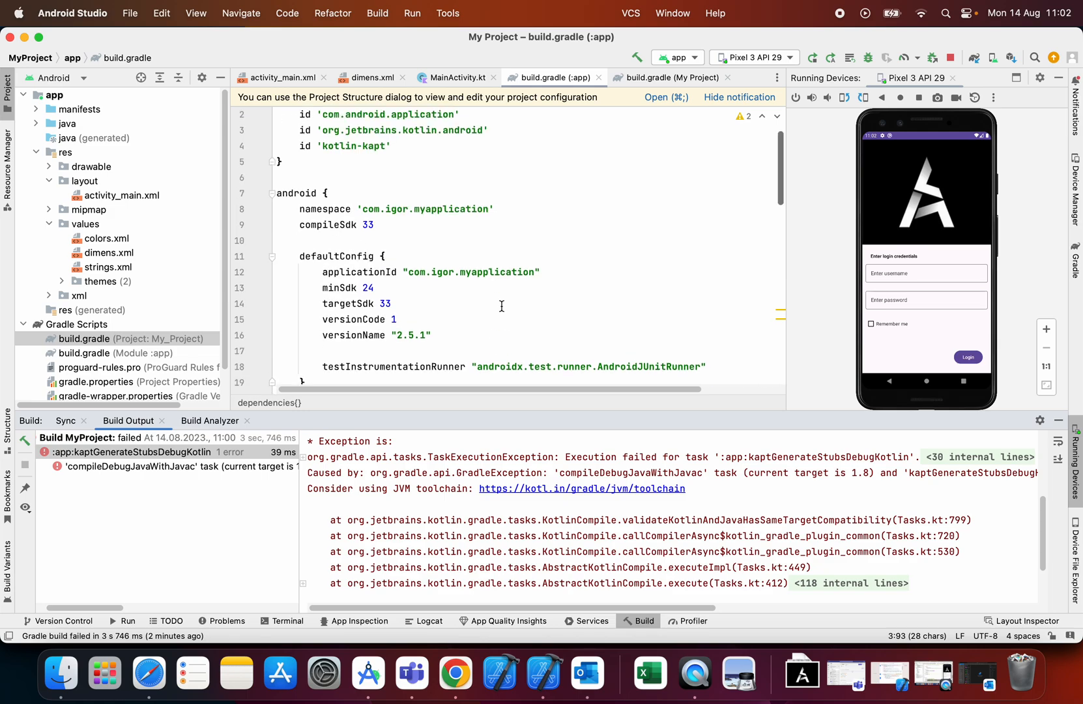
{"action": "scroll", "scroll_direction": "up", "scroll_amount": 3}
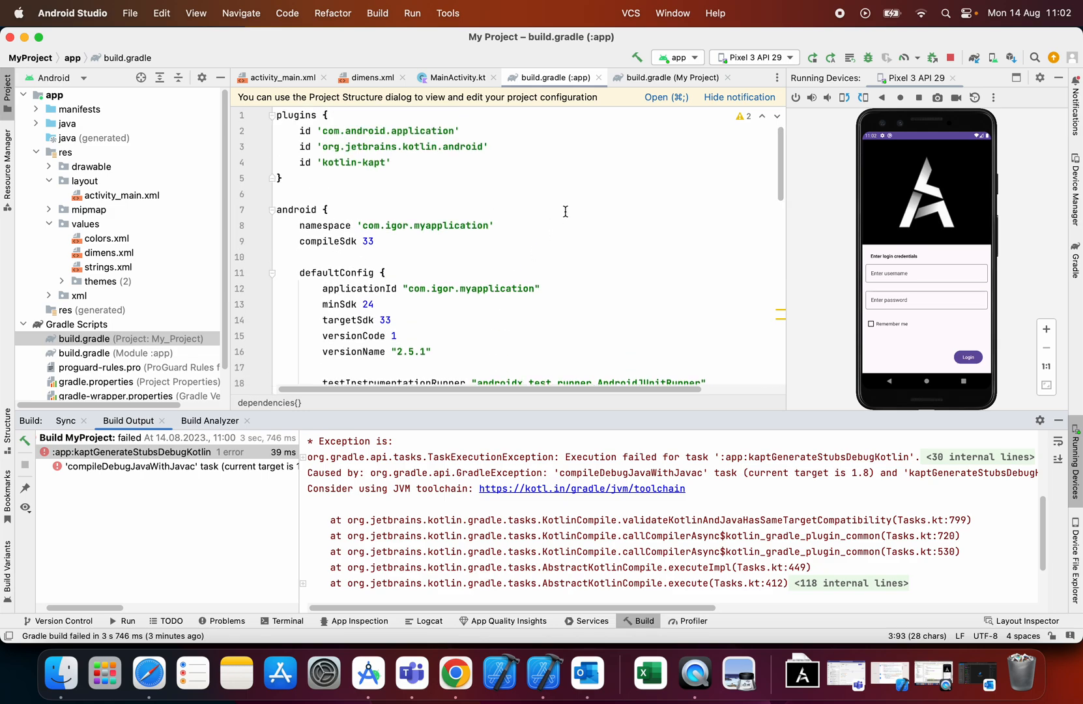
{"action": "left_click", "coordinate": [666, 77]}
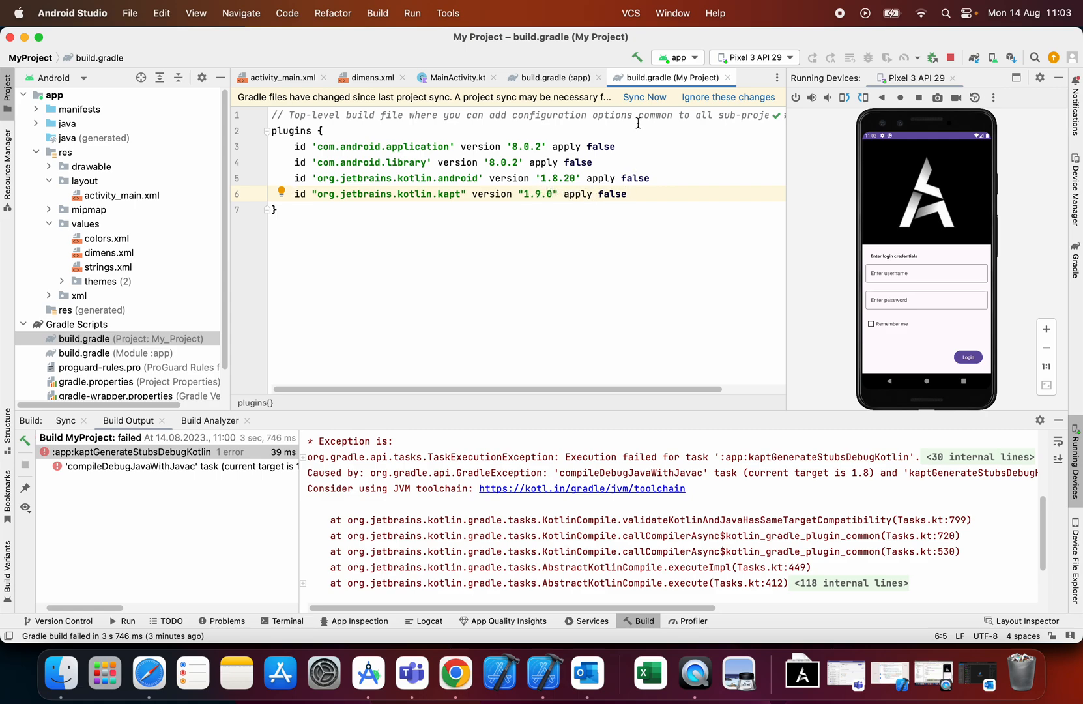
Step: Sync the project with the changed Gradle files until BUILD SUCCESSFUL appears
{"action": "left_click", "coordinate": [644, 96]}
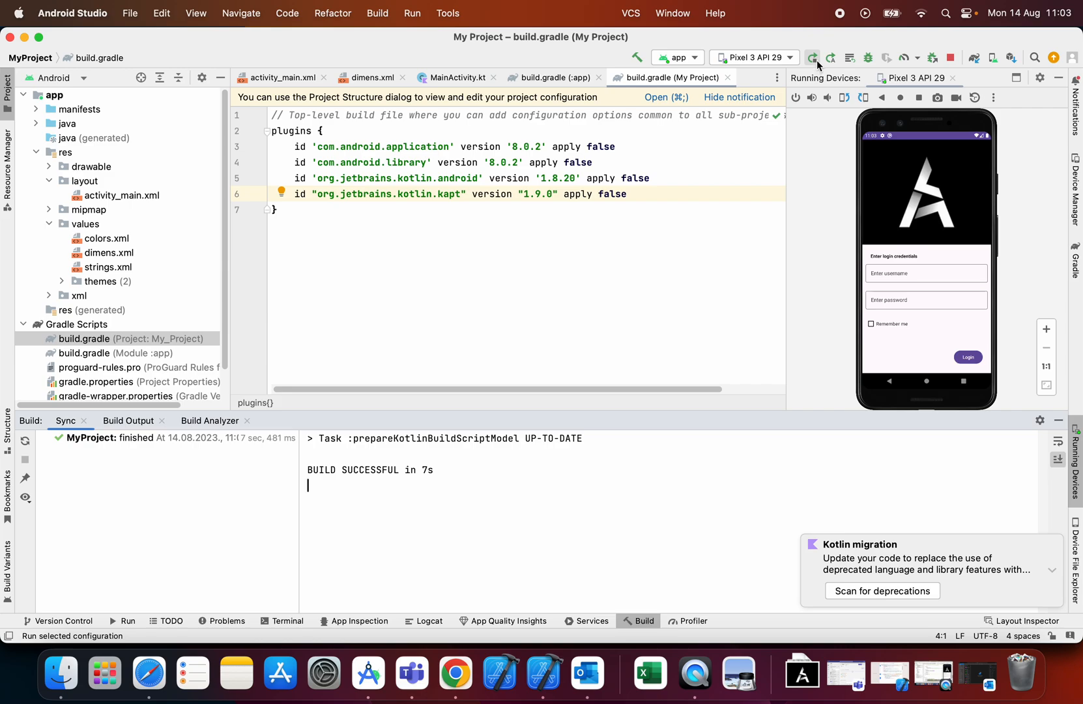
Step: Build and launch the app on the Pixel 3 API 29 emulator
{"action": "left_click", "coordinate": [813, 59]}
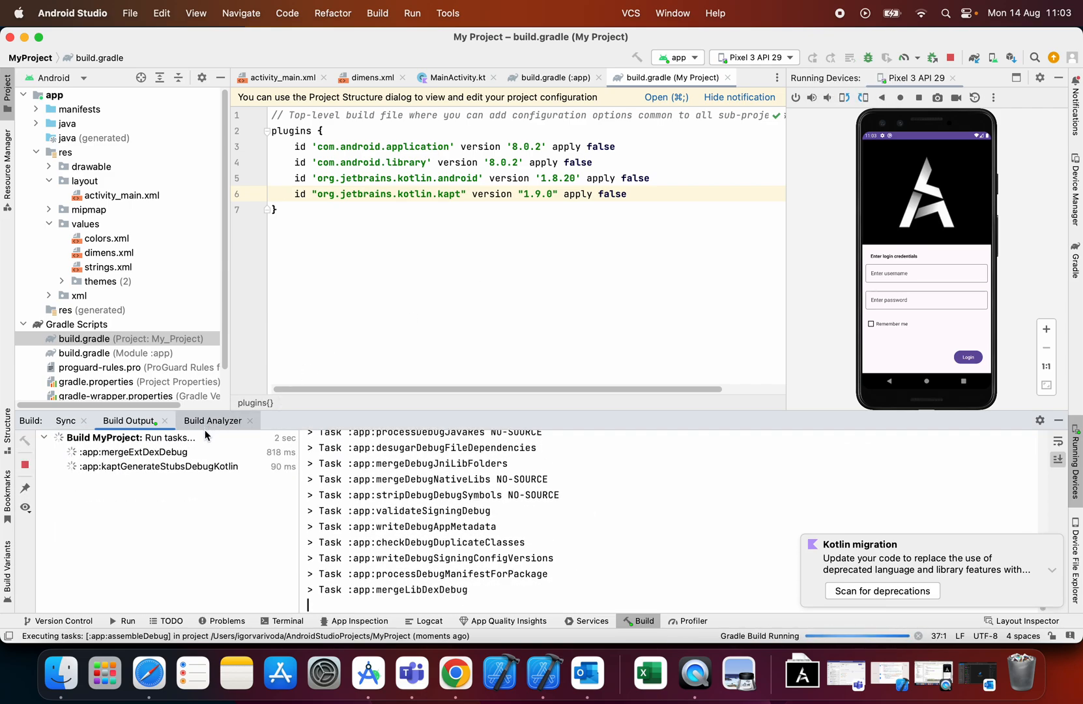
{"action": "left_click", "coordinate": [811, 57]}
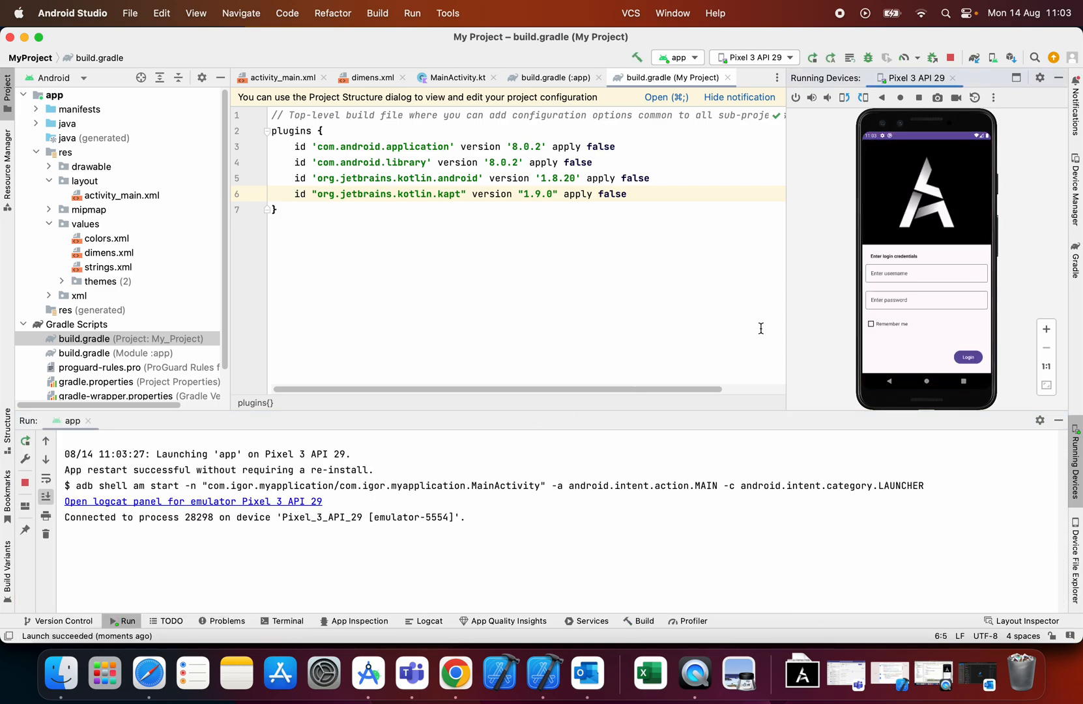
{"action": "mouse_move", "coordinate": [625, 377]}
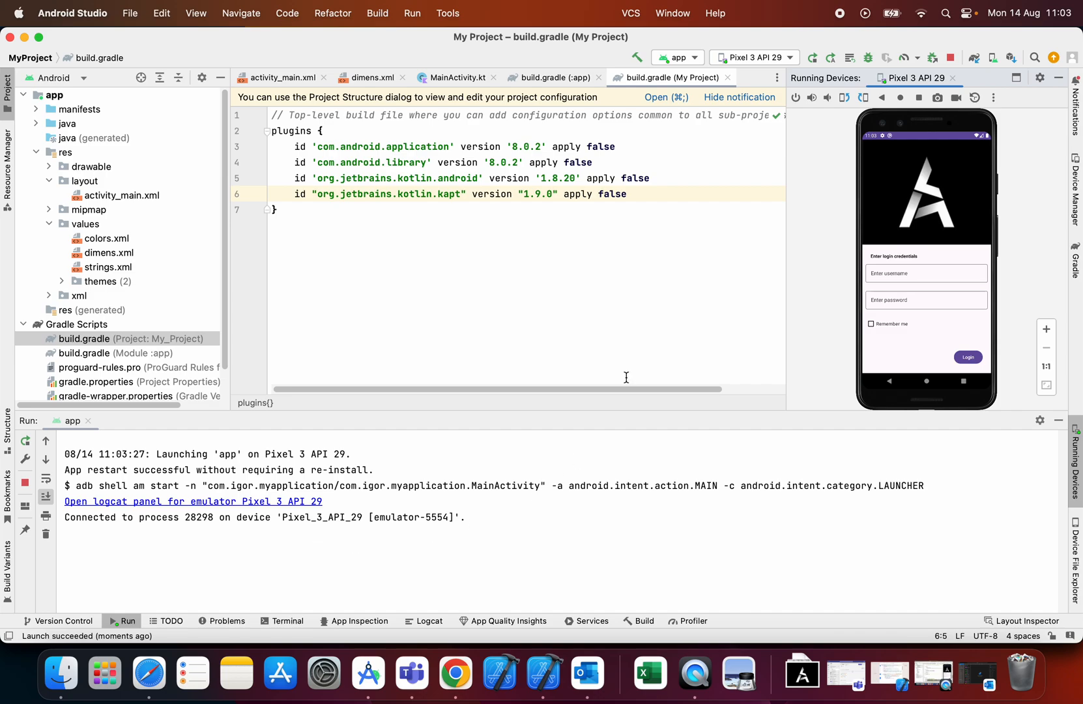
{"action": "mouse_move", "coordinate": [658, 170]}
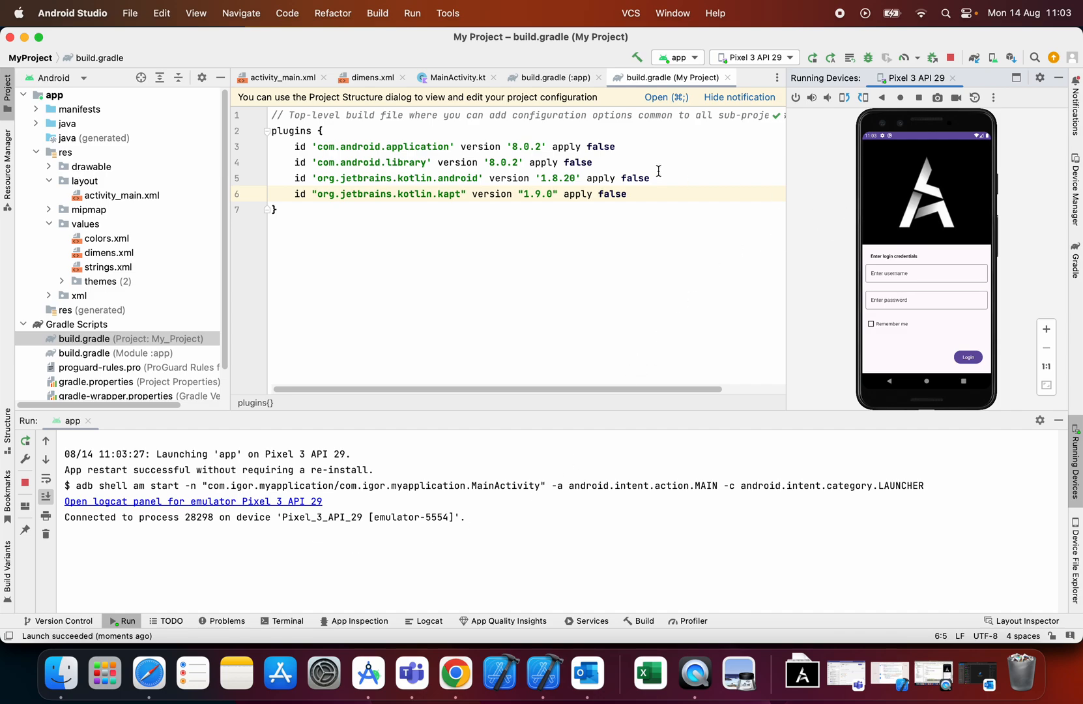